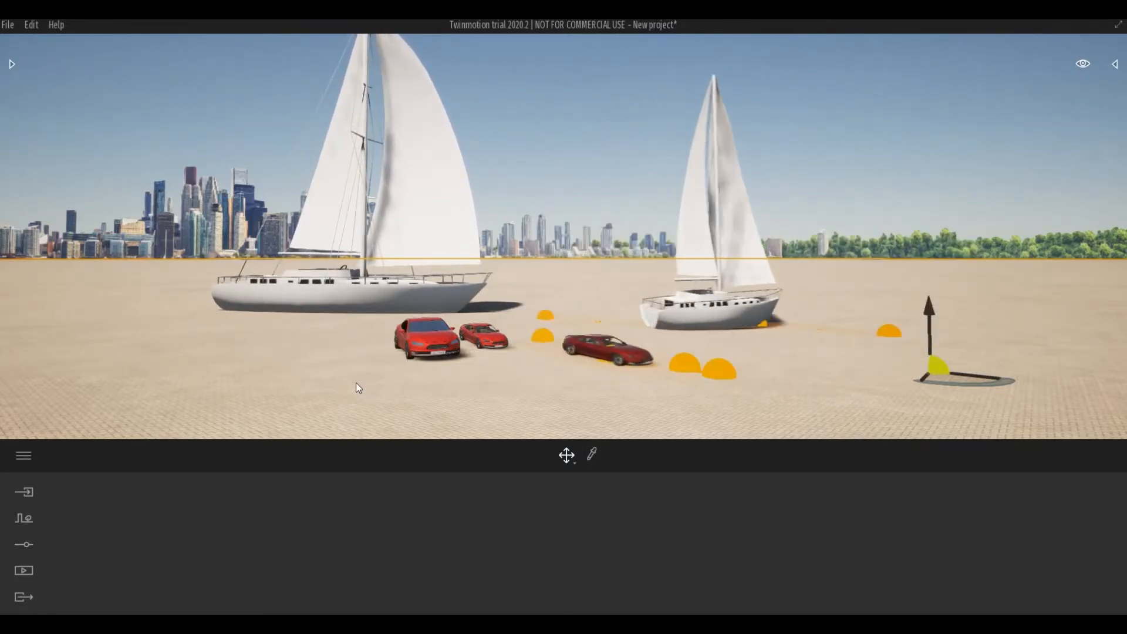
Remove the sailboats, cars and markers, leaving only the paved ground
click(24, 492)
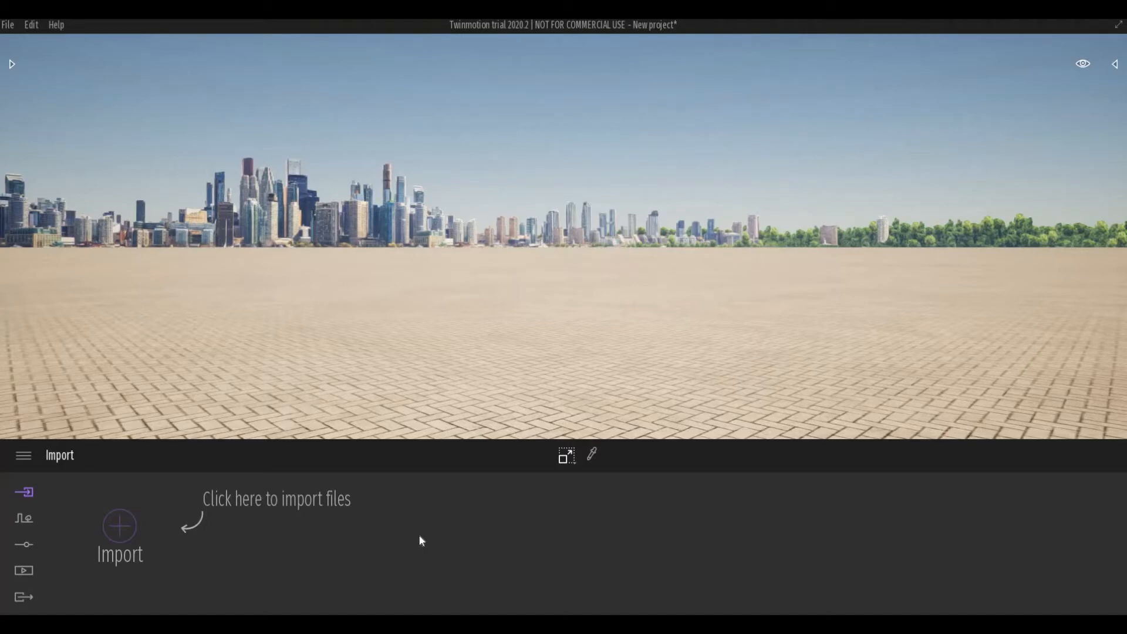
mouse_move(105, 537)
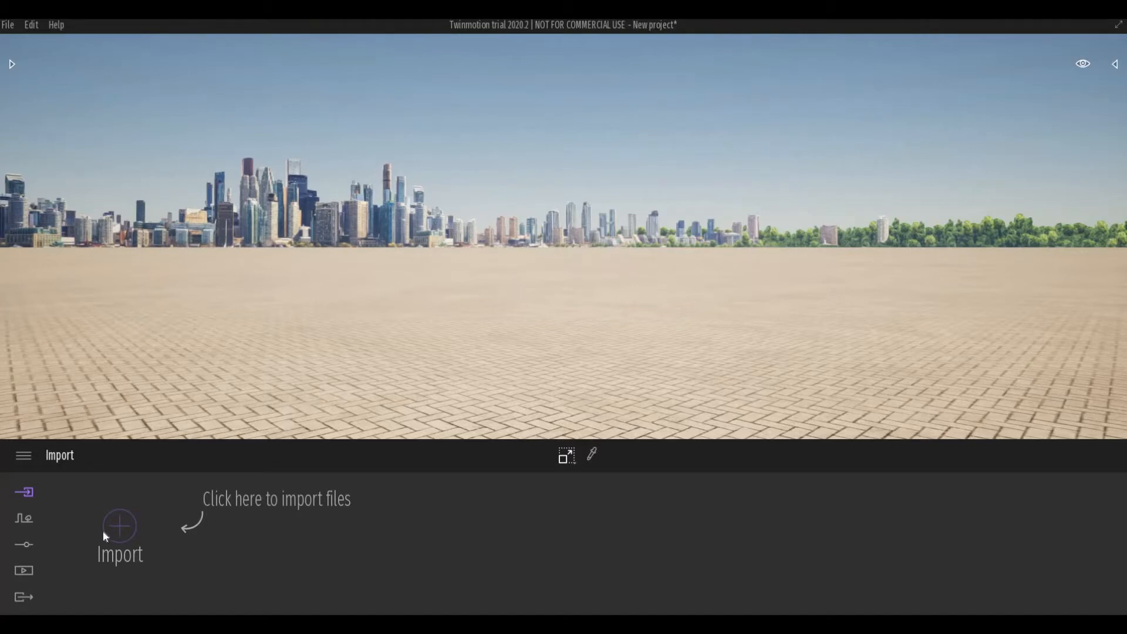
mouse_move(25, 521)
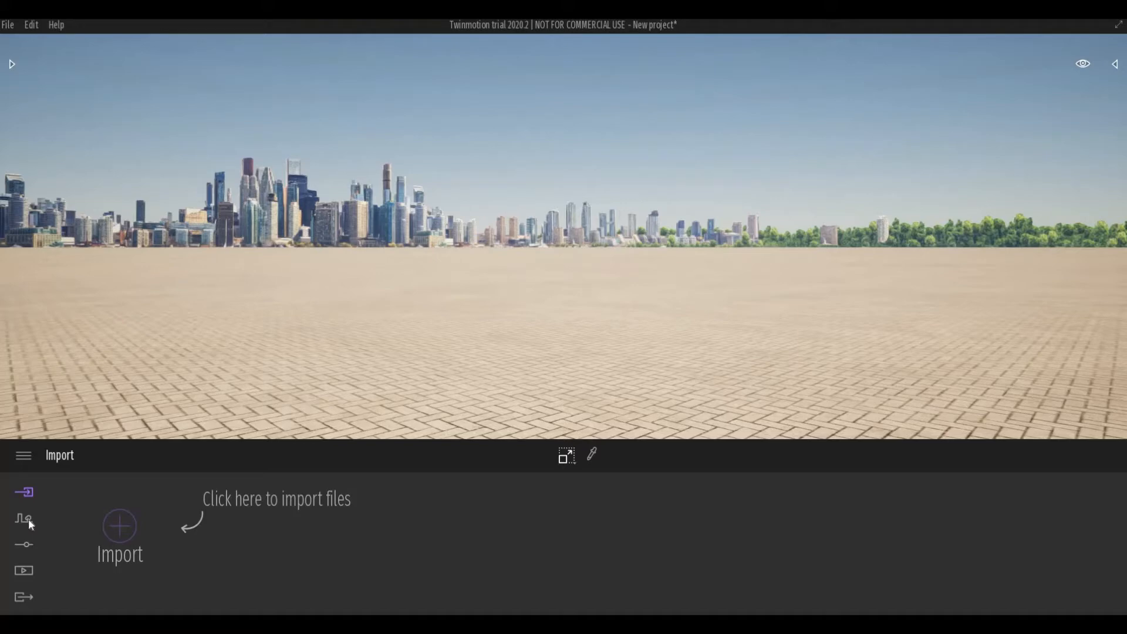
Add a custom path carrying a 1 m box across the ground
click(23, 519)
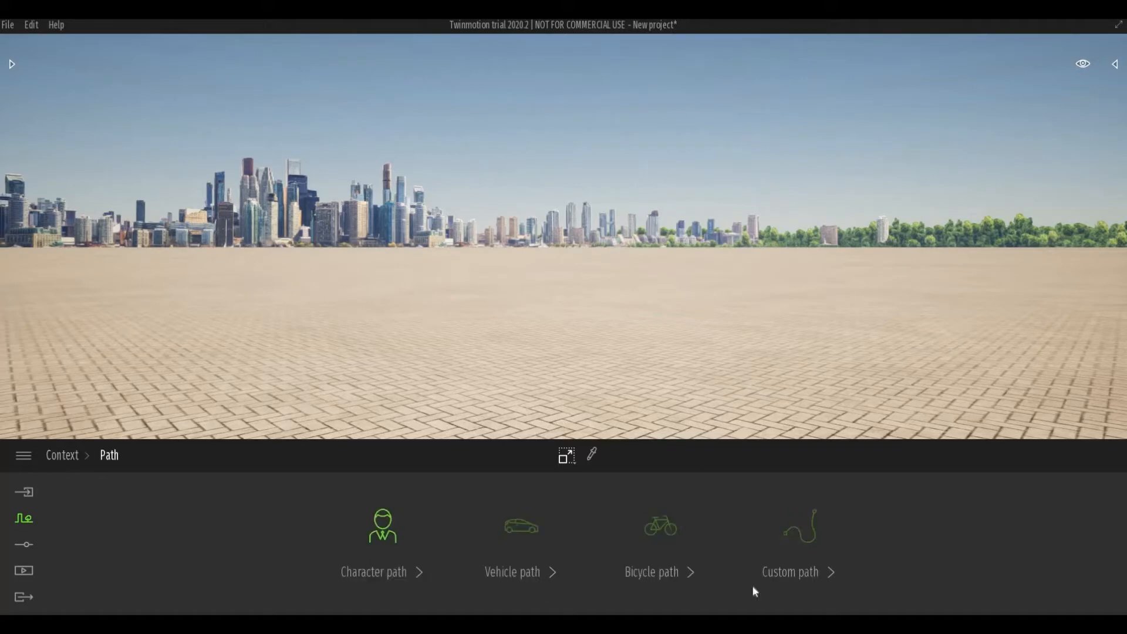
click(789, 571)
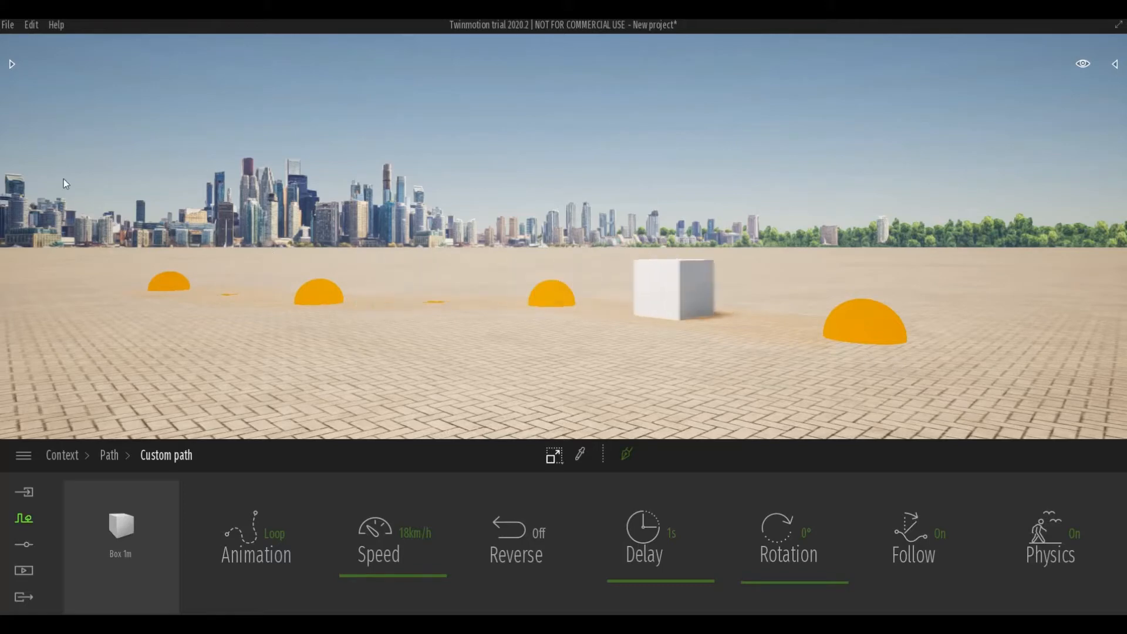
Place Sail boat 01 from Library > Vehicles > Boats onto the custom path
click(12, 64)
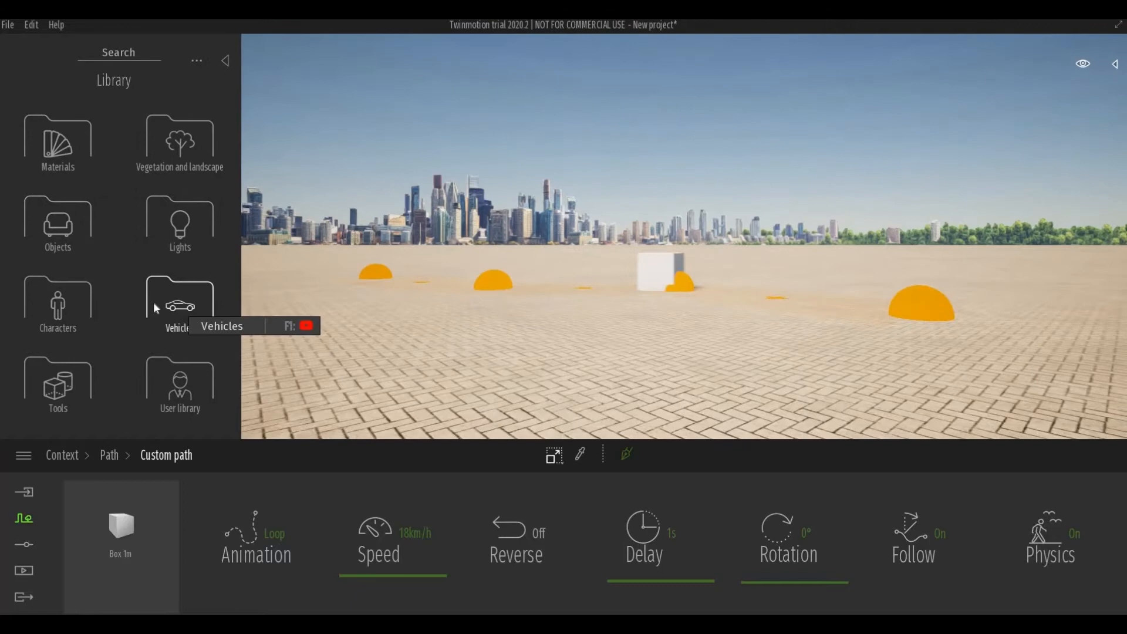
click(180, 305)
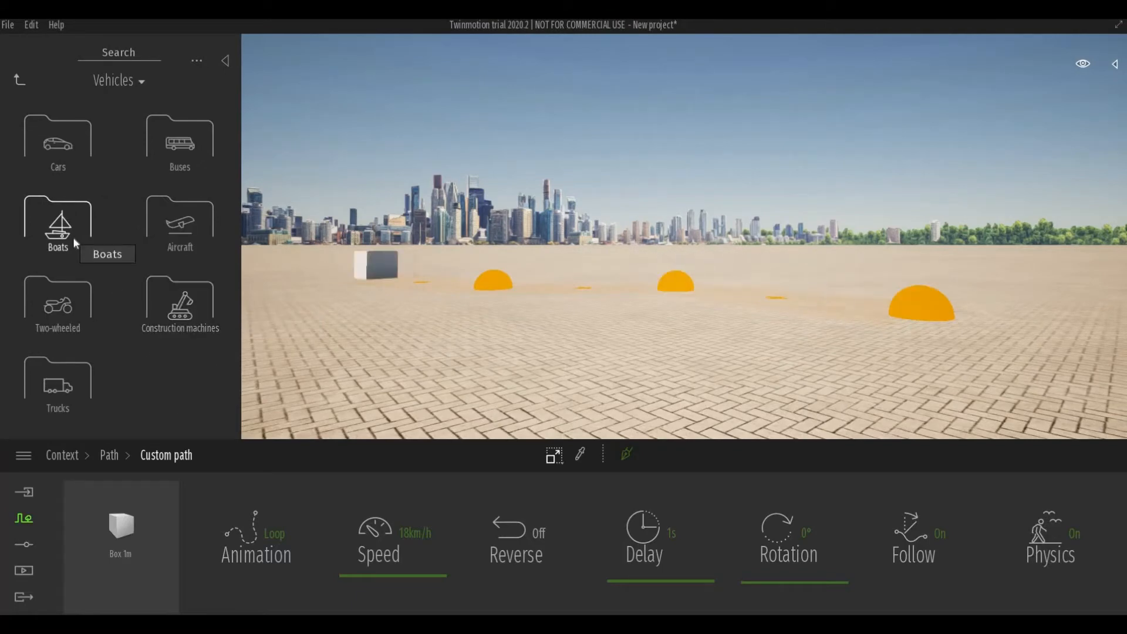
click(57, 226)
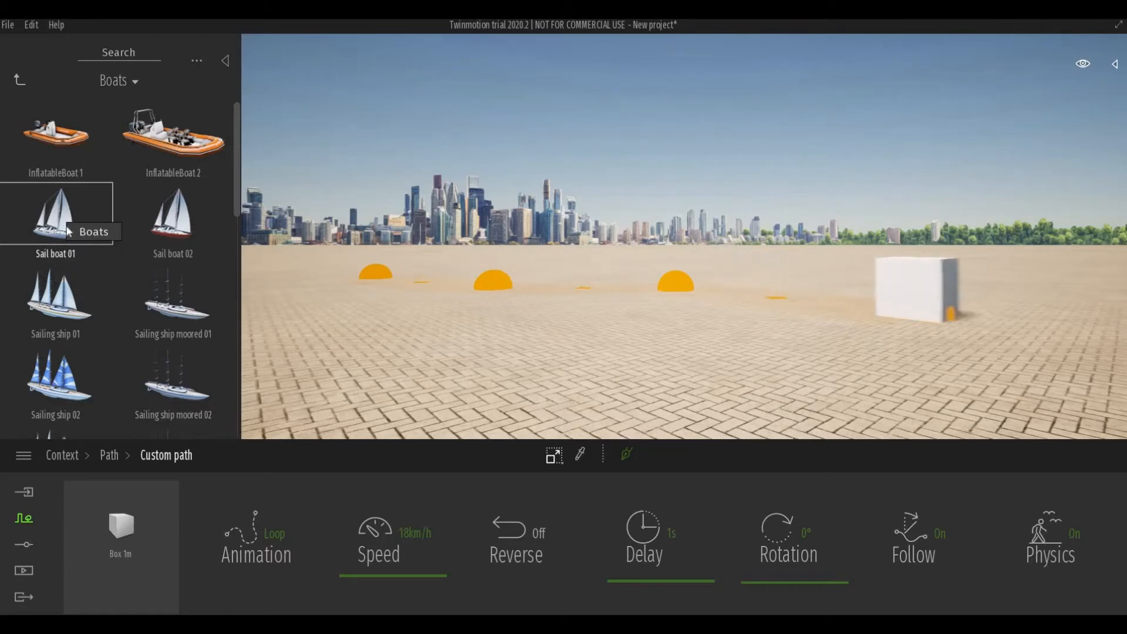
scroll(down, 3)
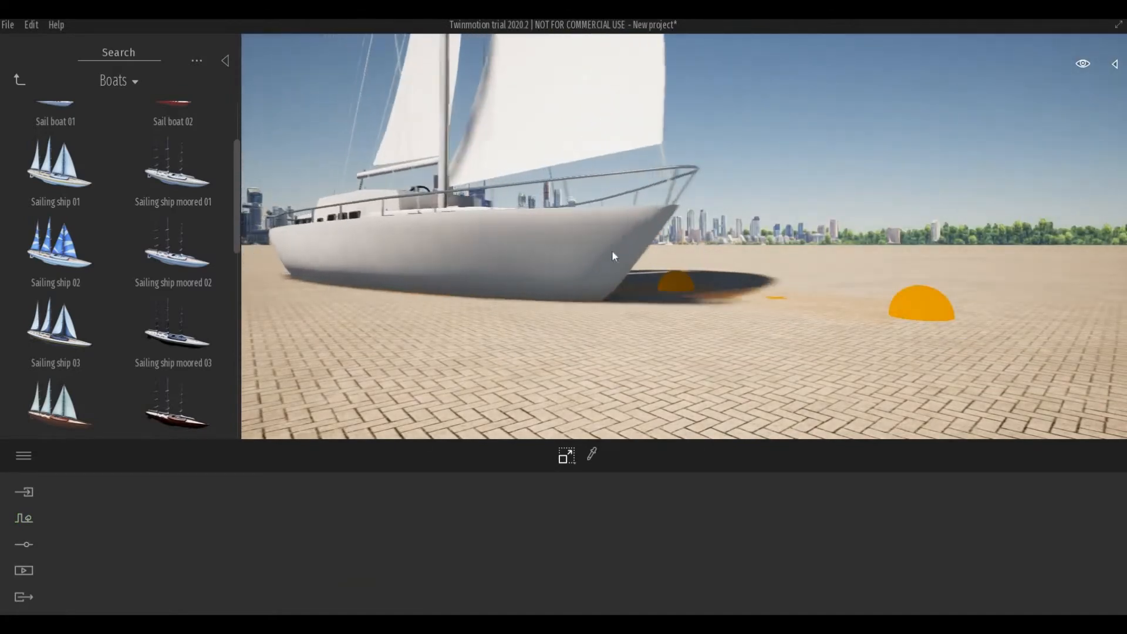
Shrink the sail boat by dragging its scale gizmo handles
drag(612, 256, 903, 219)
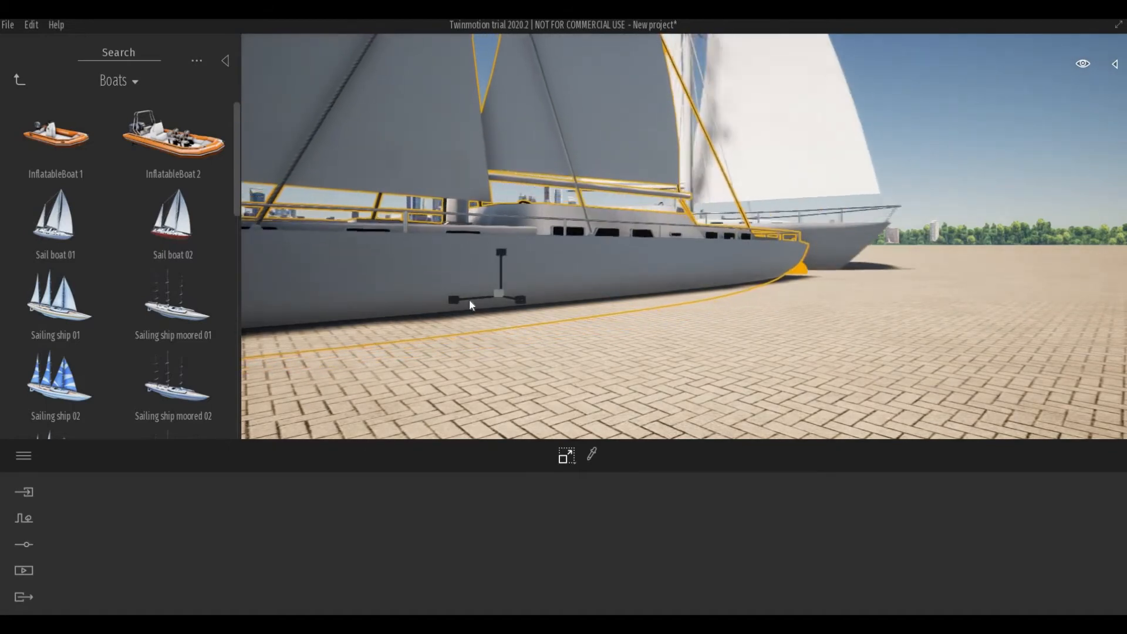
drag(500, 299, 453, 300)
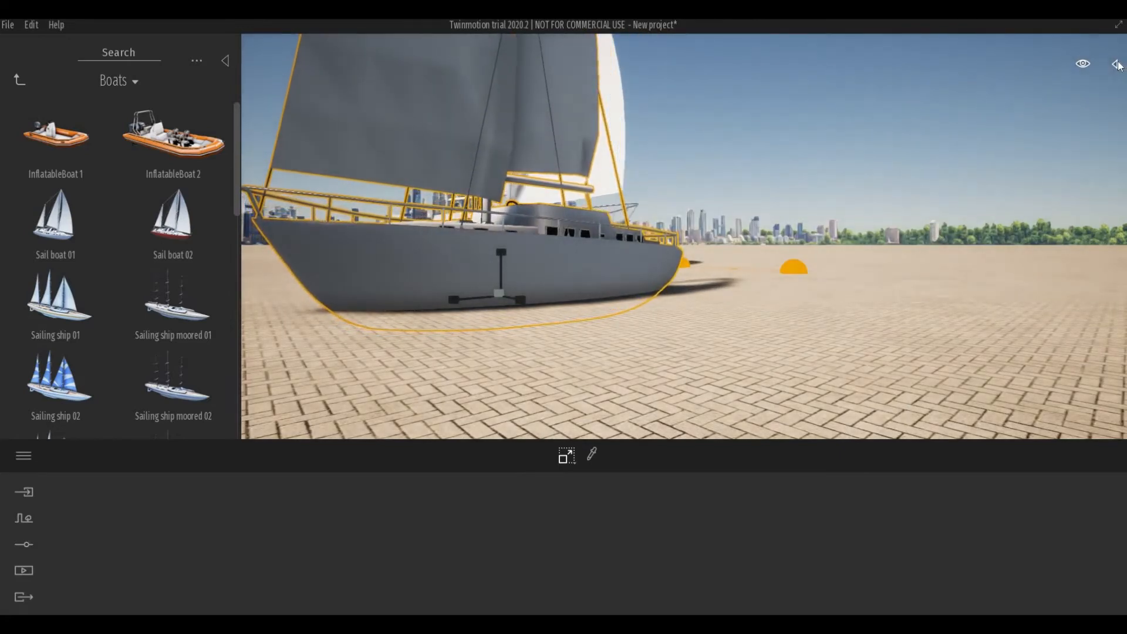
Add Sail boat 01 to the user library from the Scene graph
click(1117, 64)
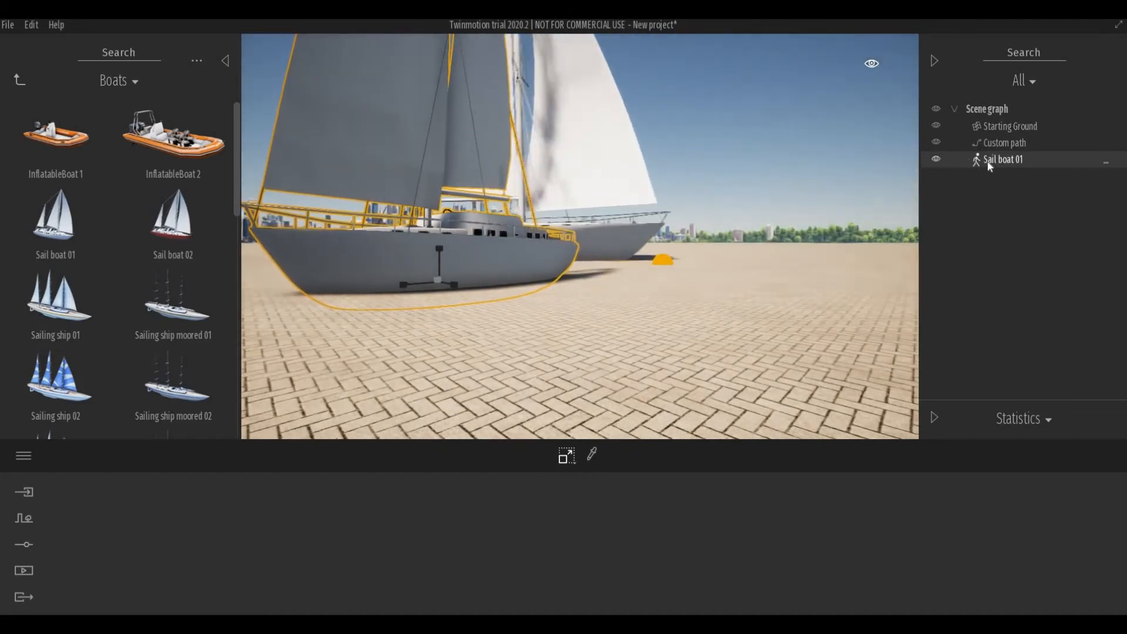
right_click(1002, 159)
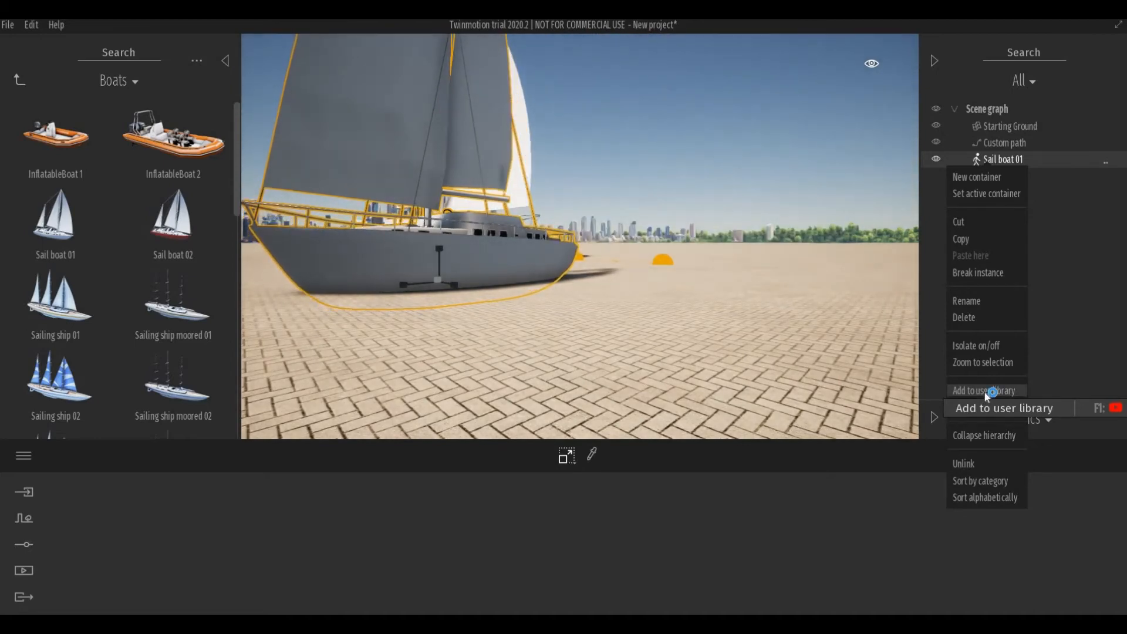
click(983, 390)
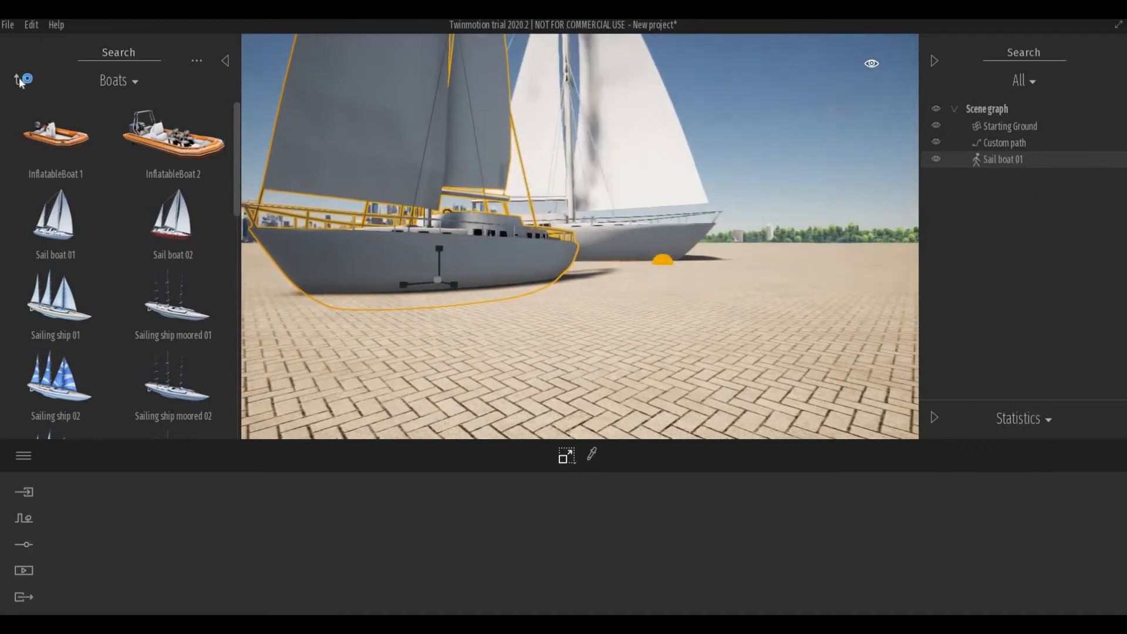
Select the saved Sail boat 01 thumbnail in the User library
click(21, 79)
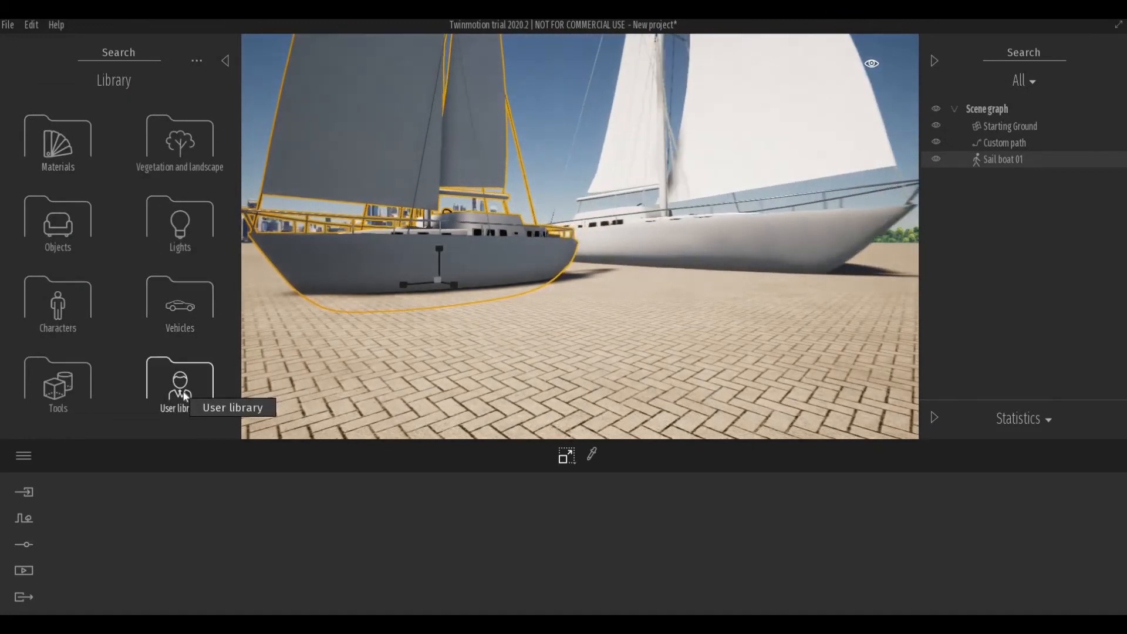
click(179, 381)
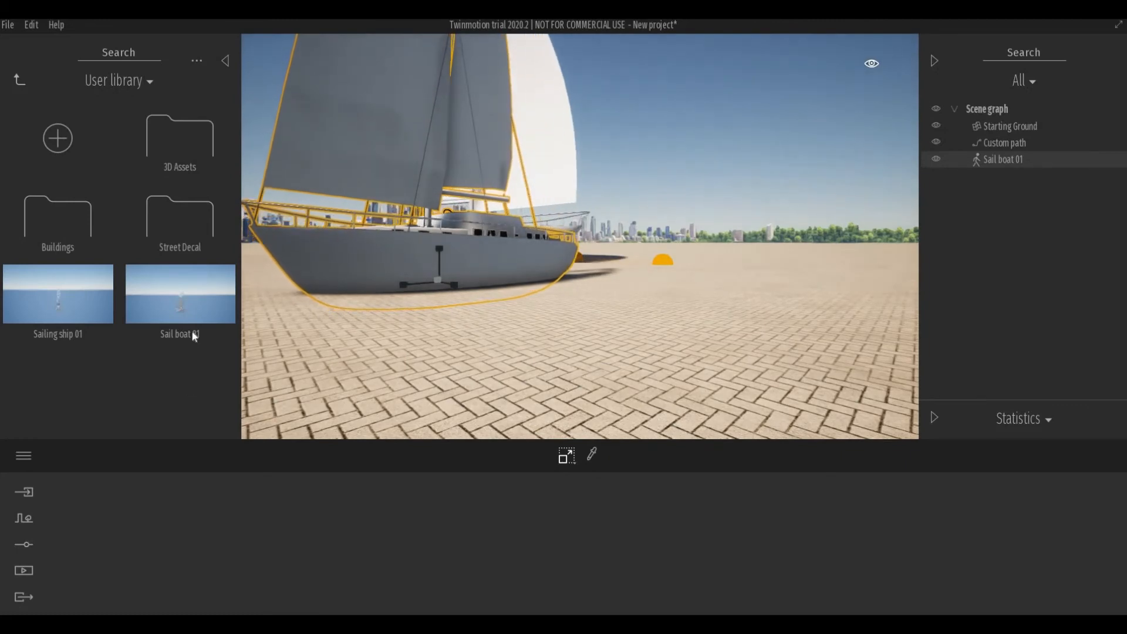
click(180, 292)
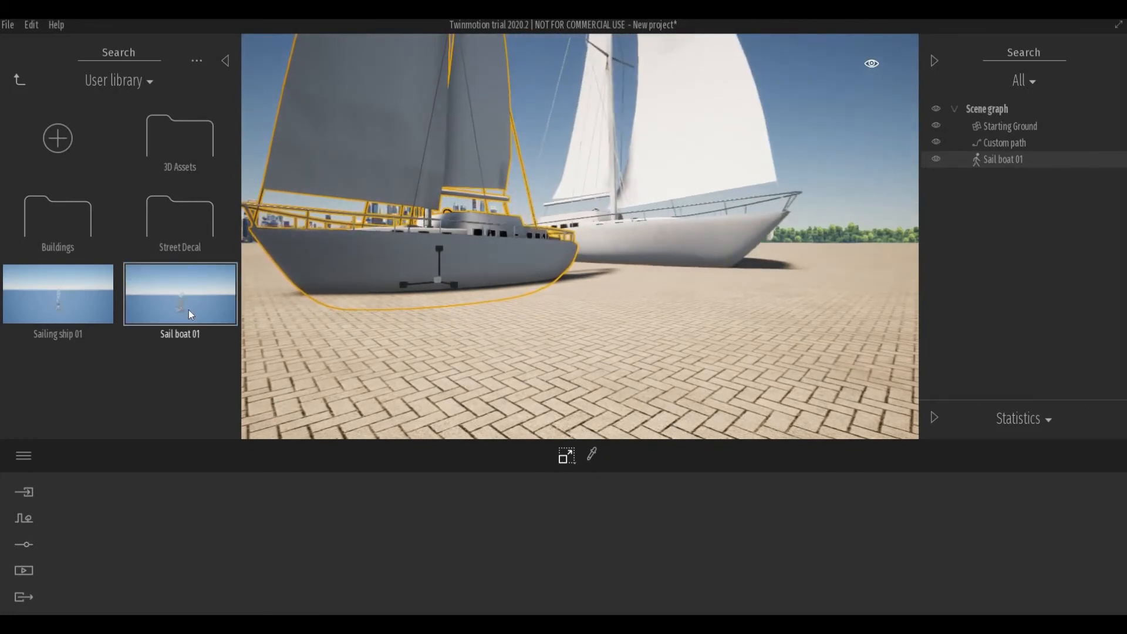